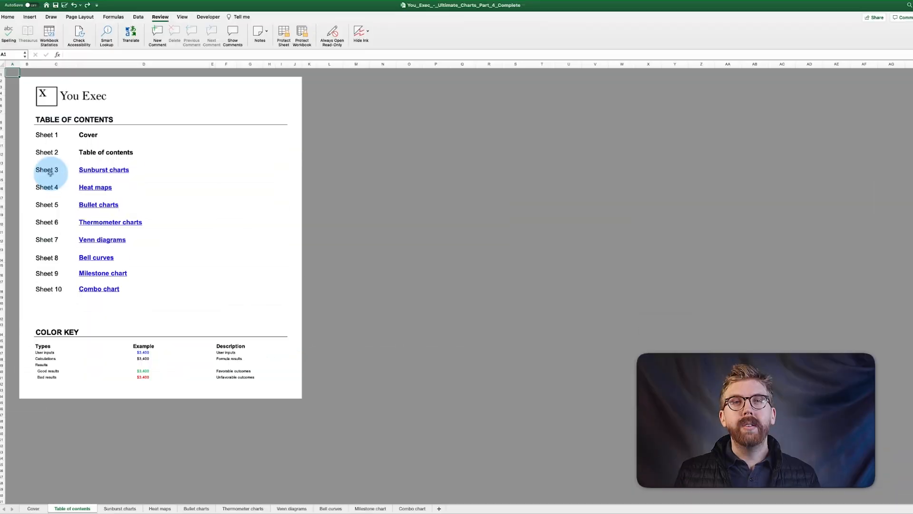
Visit the Sunburst, Heat maps, Bullet and Thermometer chart sheets in turn
left_click(103, 170)
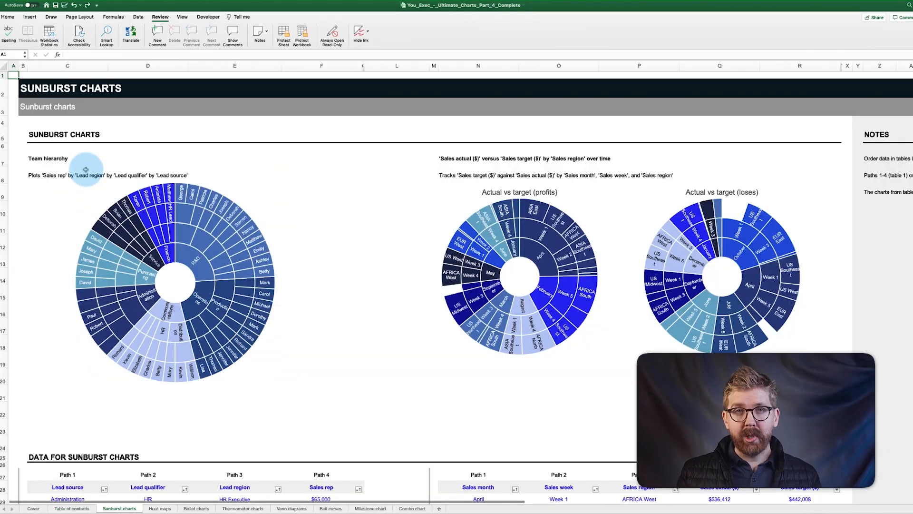
left_click(160, 508)
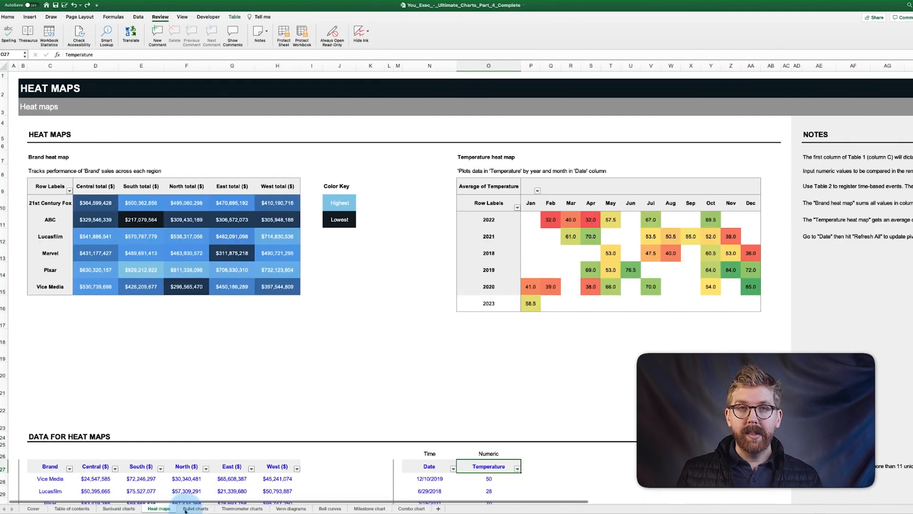
left_click(196, 508)
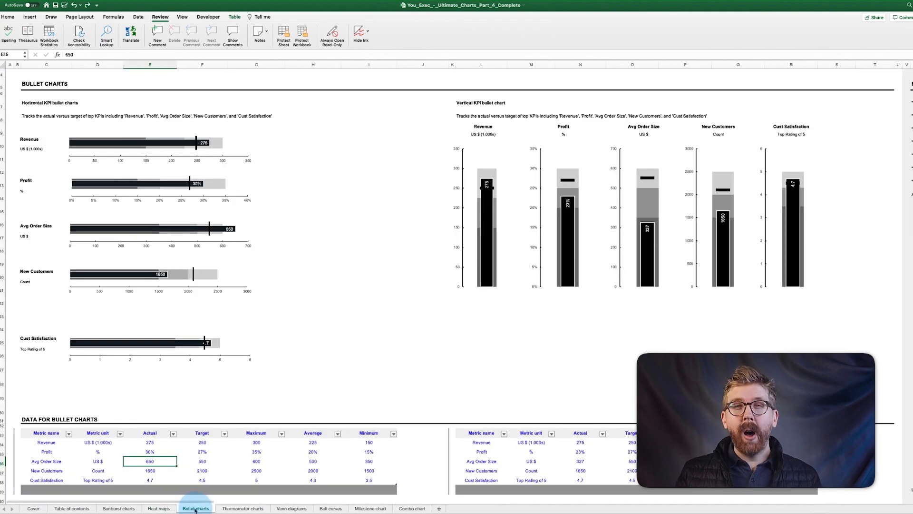
left_click(241, 508)
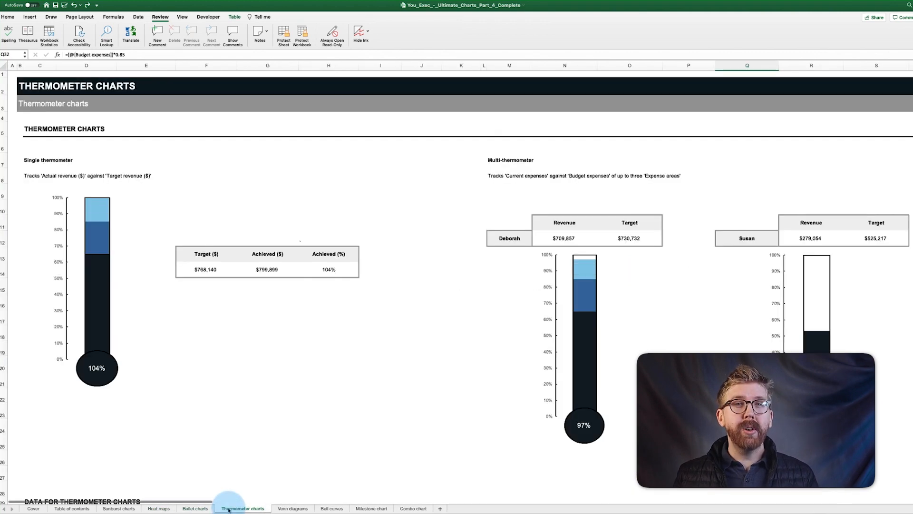
Continue through Venn diagrams, Bell curves and Milestone sheets to the Combo chart sheet
left_click(293, 508)
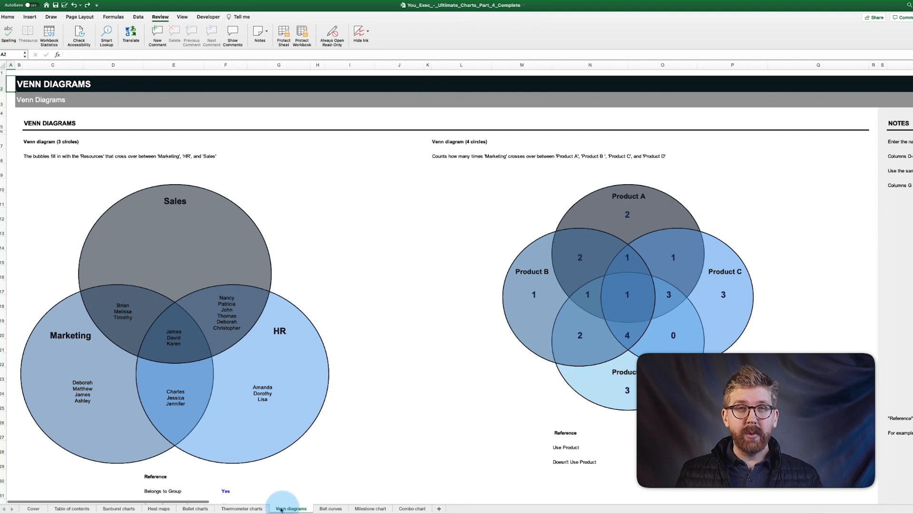
left_click(333, 508)
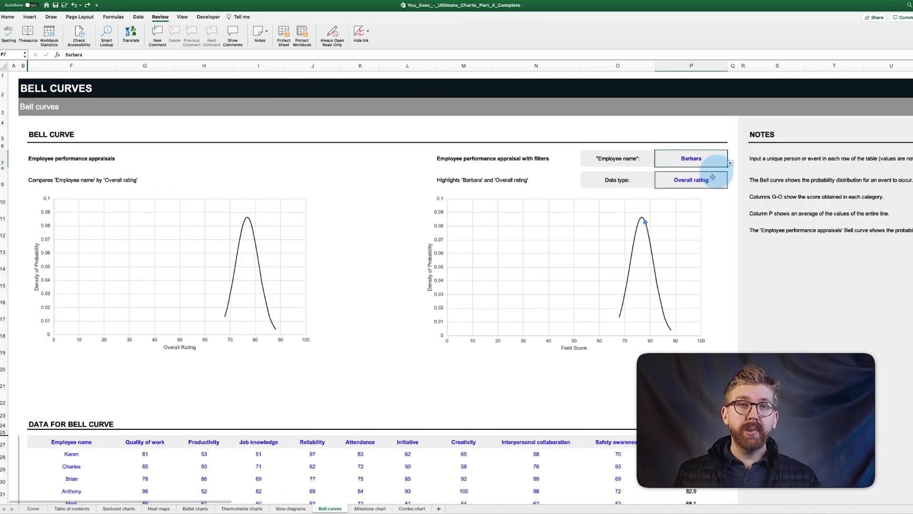
left_click(370, 508)
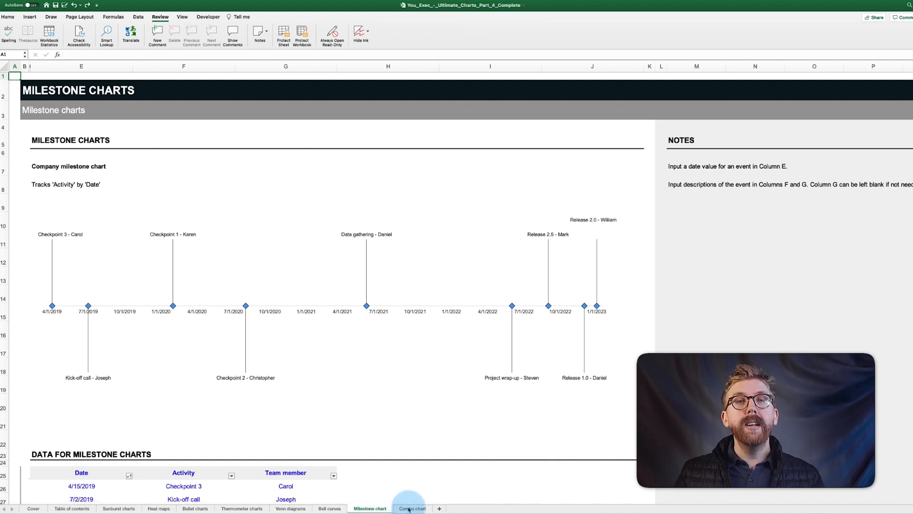
left_click(412, 508)
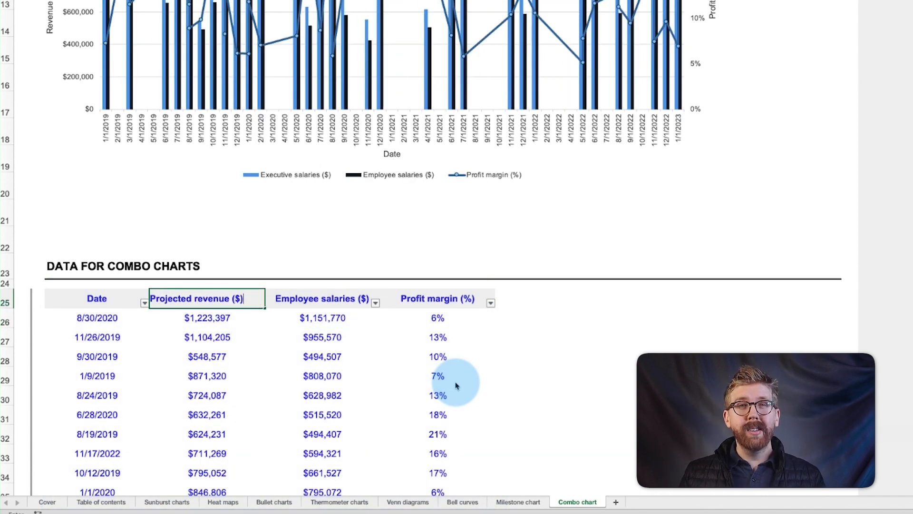
Rename a combo chart data header to 'Projected expenses'
type("Projected expenses")
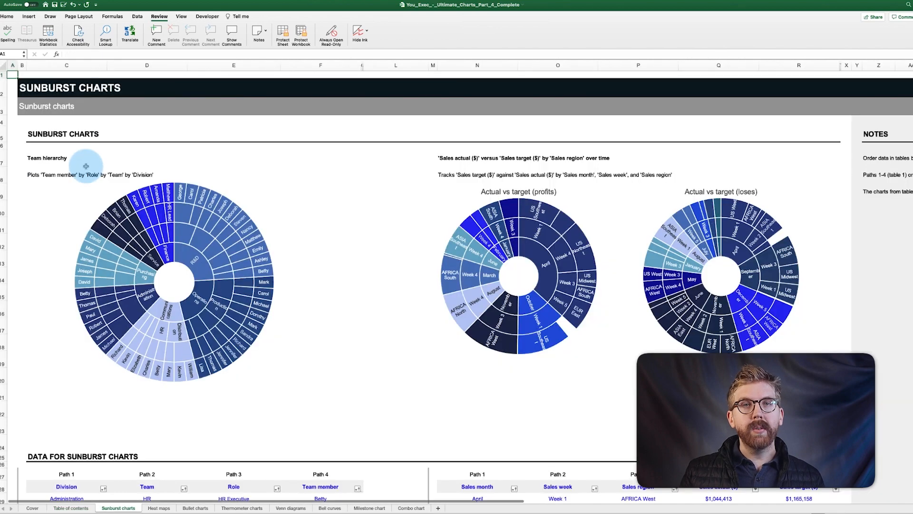
mouse_move(301, 348)
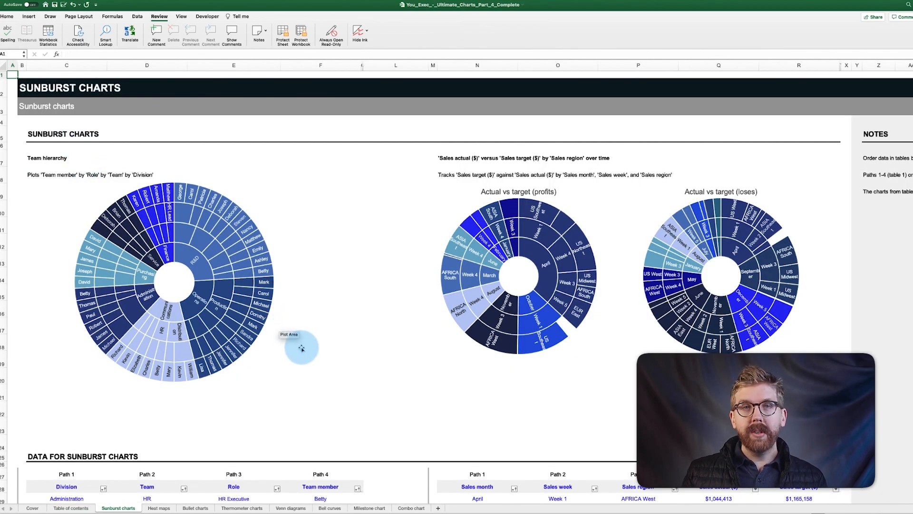
scroll("down", 3)
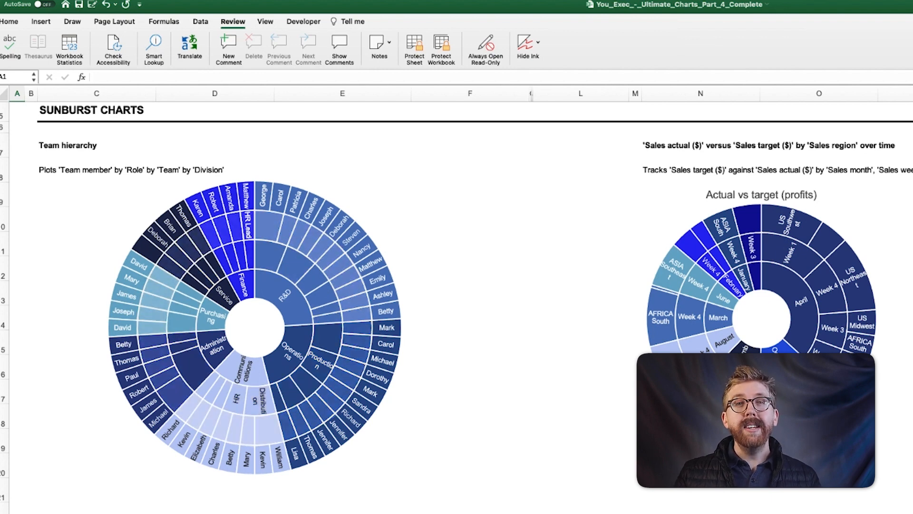
scroll("right", 3)
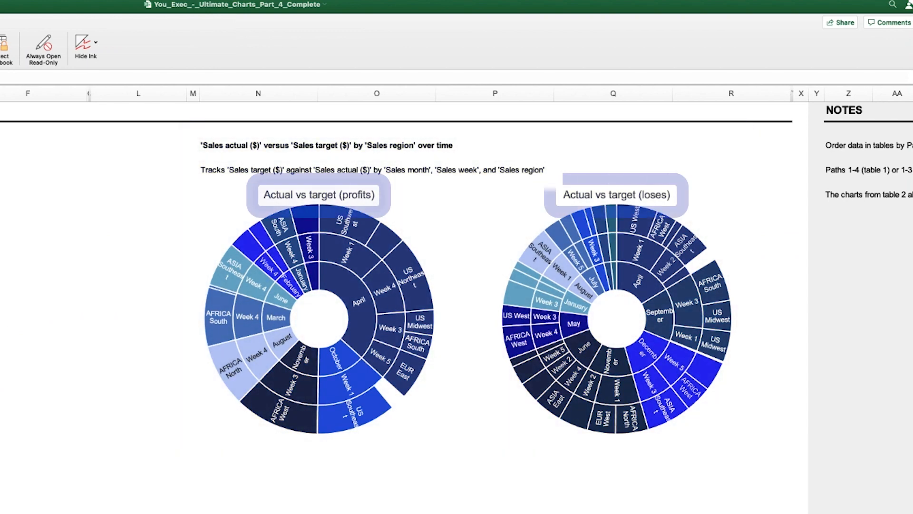
mouse_move(363, 408)
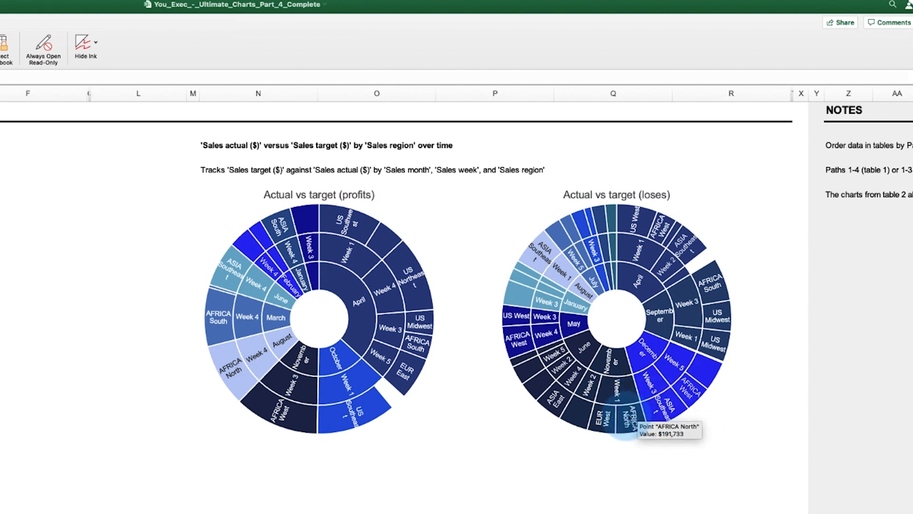
mouse_move(622, 415)
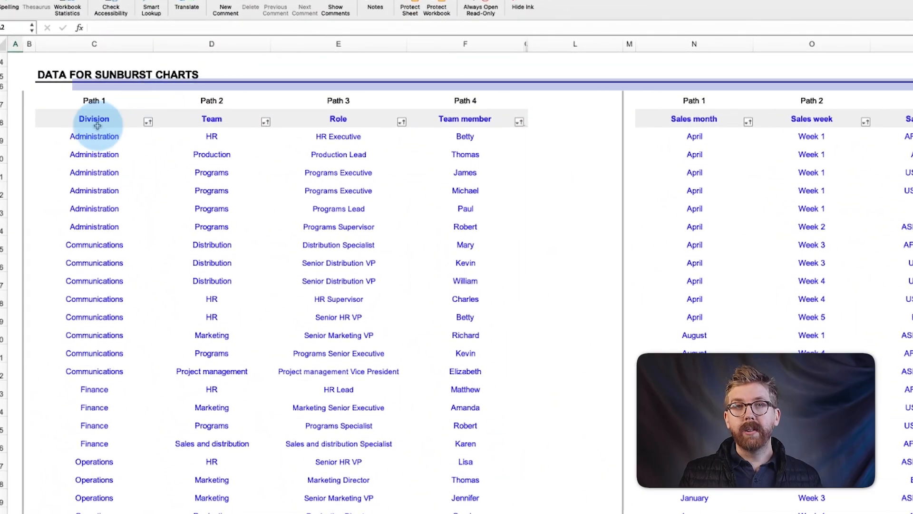
Rename the Path 1 header of the team sunburst data to a Manufacturing division label
type("Manufactu")
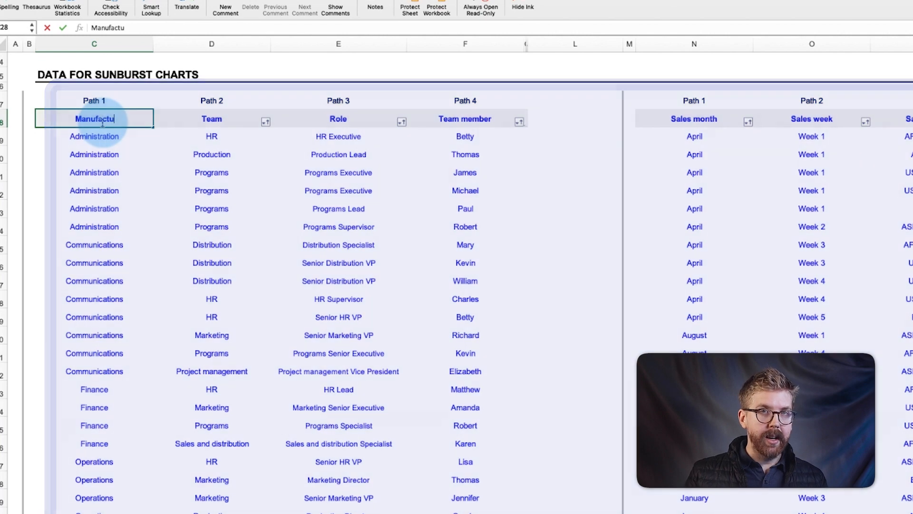
left_click(211, 119)
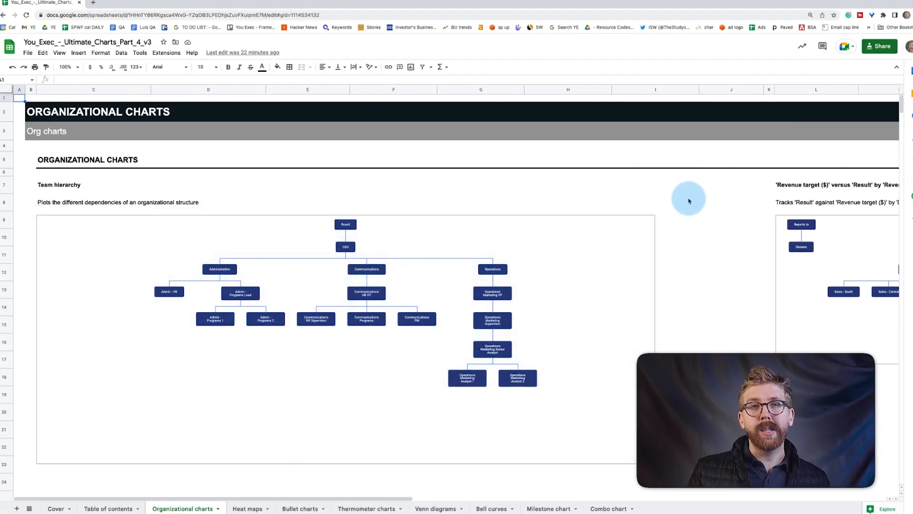
mouse_move(674, 219)
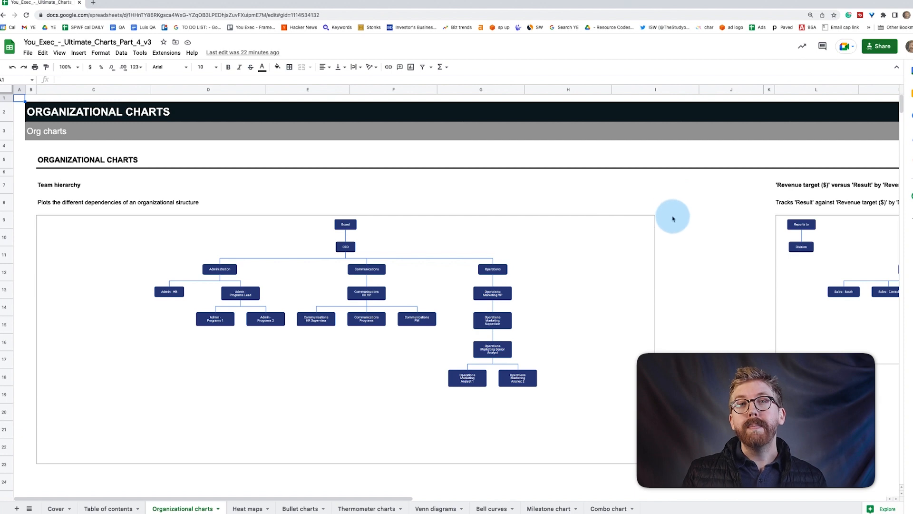
mouse_move(667, 341)
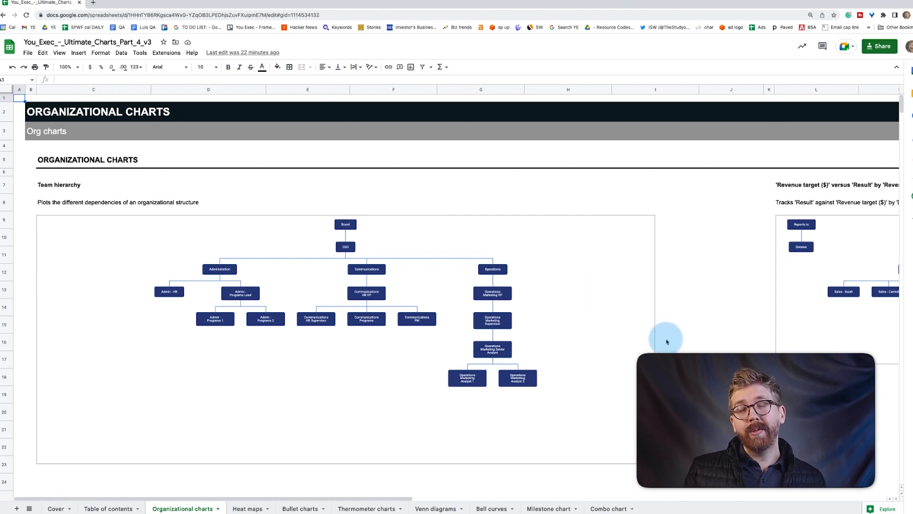
Scroll down the Organizational charts sheet to view the team hierarchy org chart
scroll("down", 3)
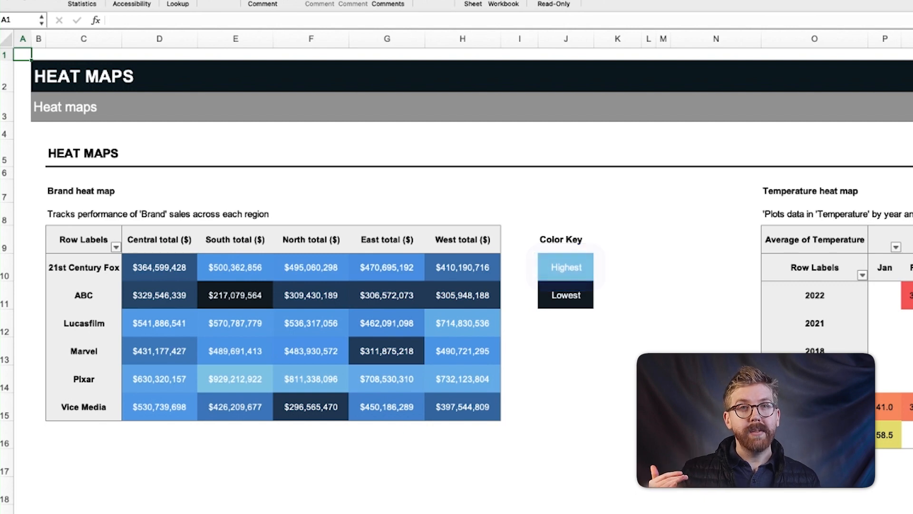
Retype the heat map's numeric column header as 'Part size'
left_click(566, 295)
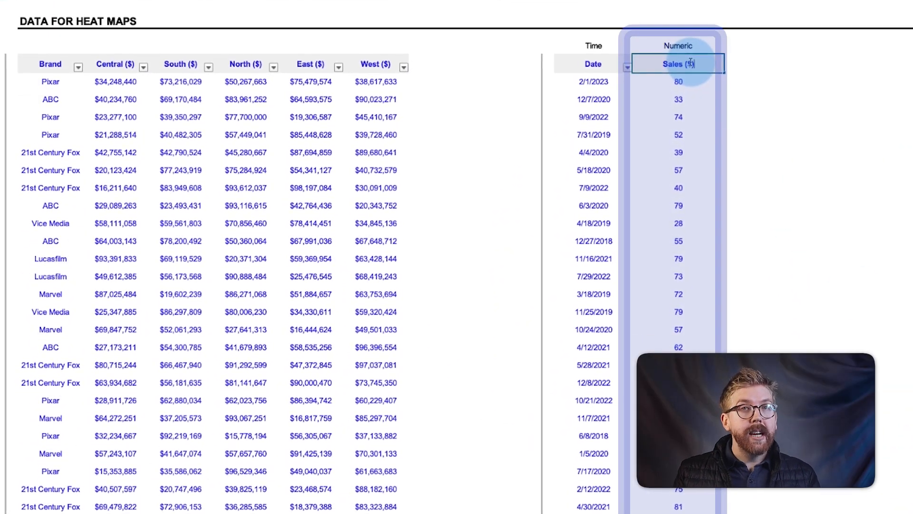
type("Part size")
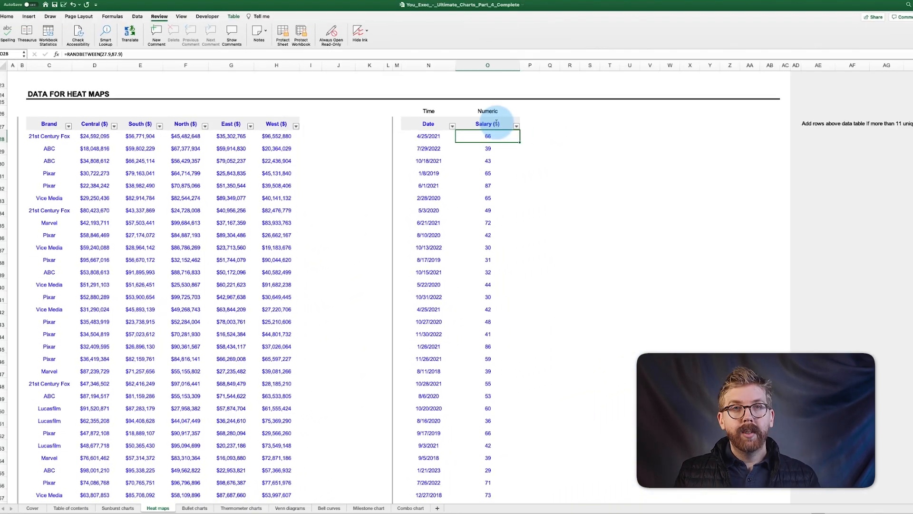
On the Bullet charts sheet, set the Avg Order Size actual value to 600 then 650
left_click(194, 508)
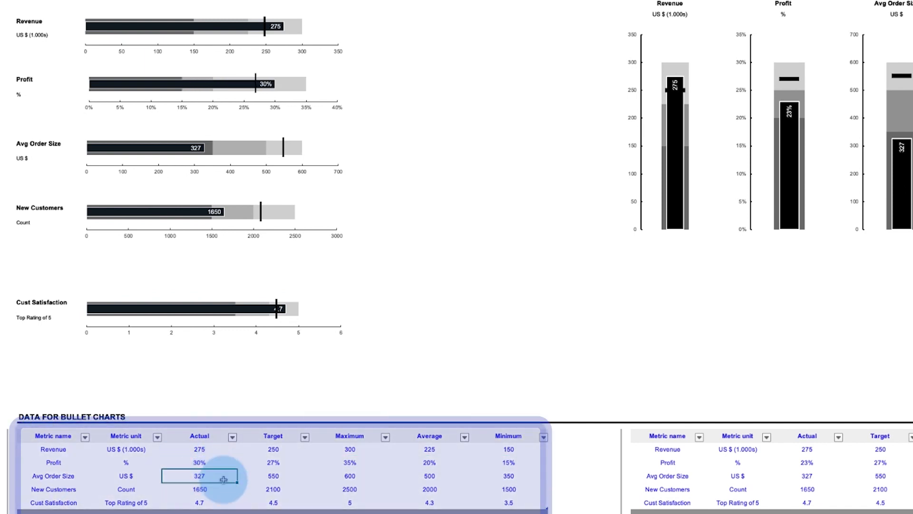
type("600")
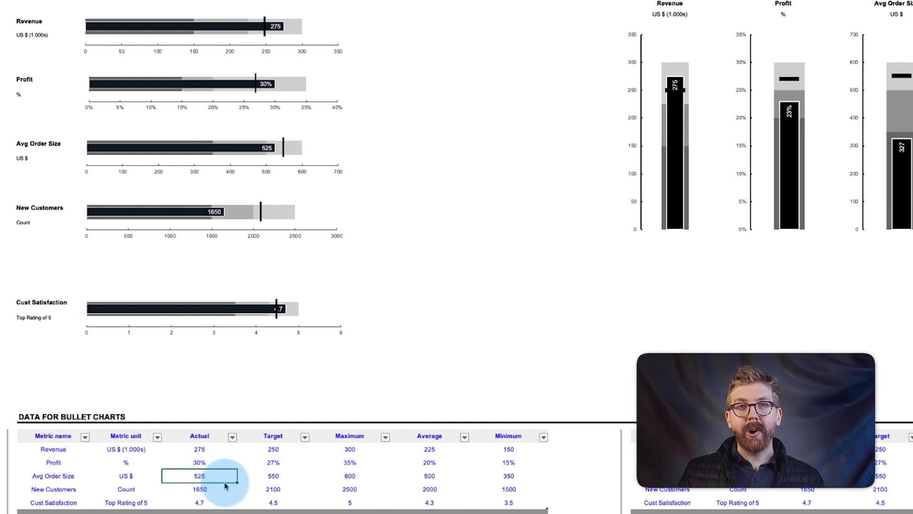
type("650")
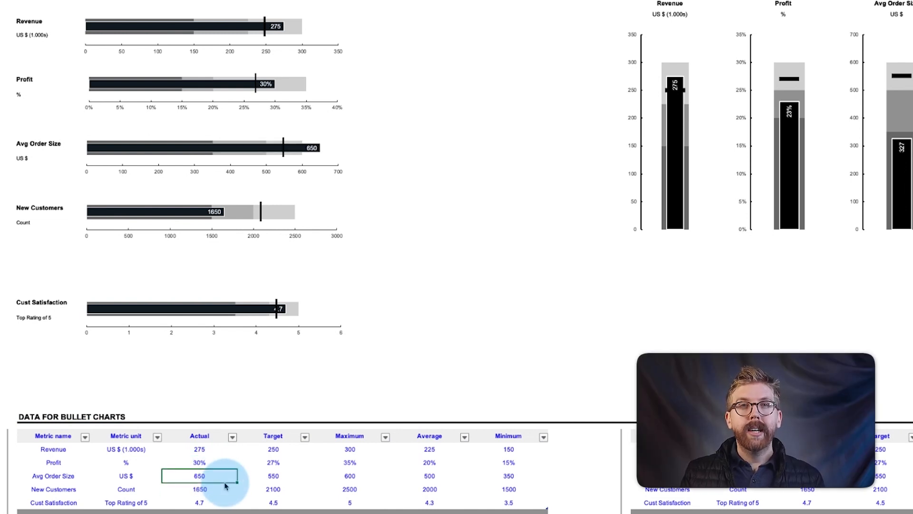
left_click(200, 435)
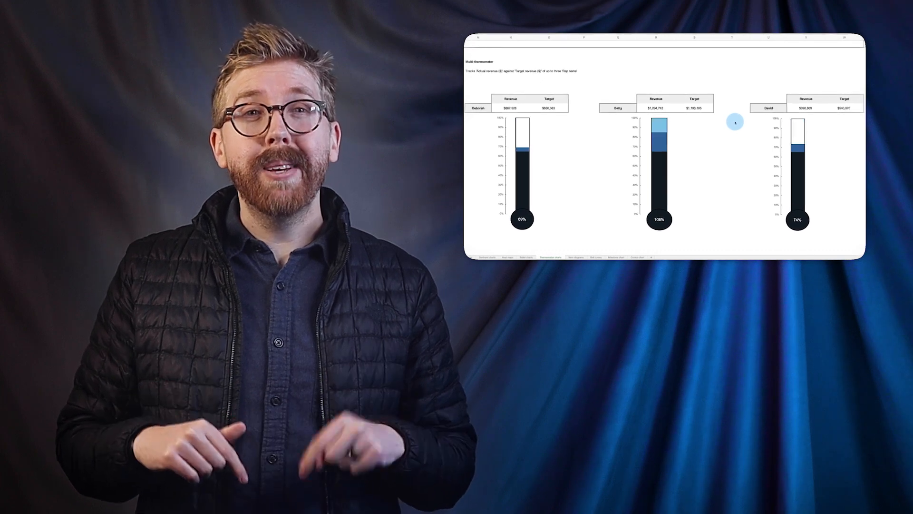
View the Thermometer charts sheet comparing revenue against target for three reps
left_click(576, 257)
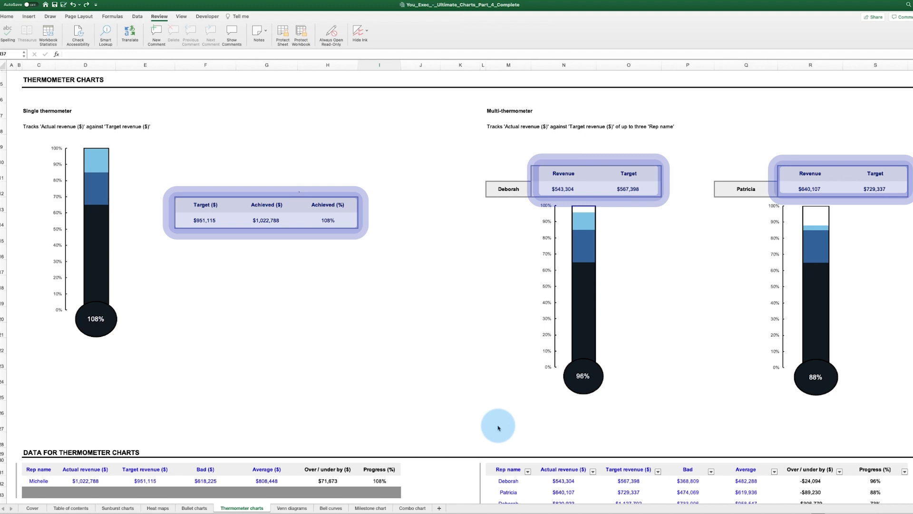
left_click(499, 427)
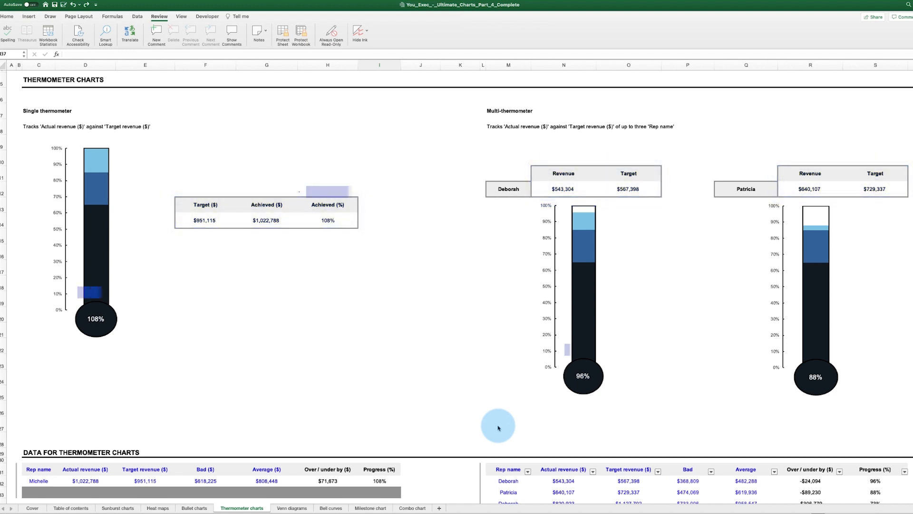